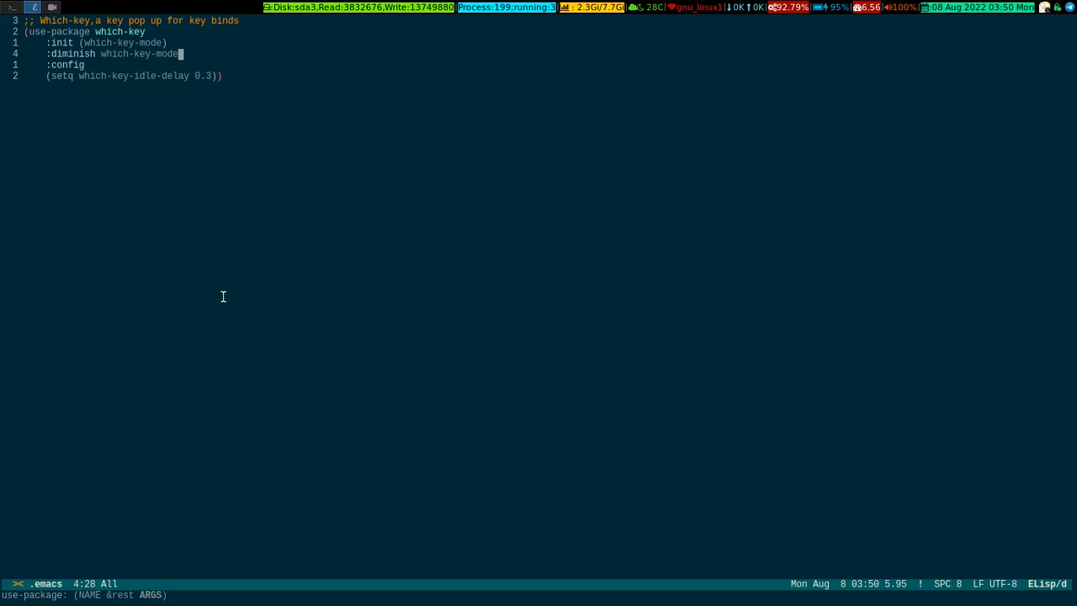
Press the C-x prefix to bring up the which-key popup of C-x commands.
key(down)
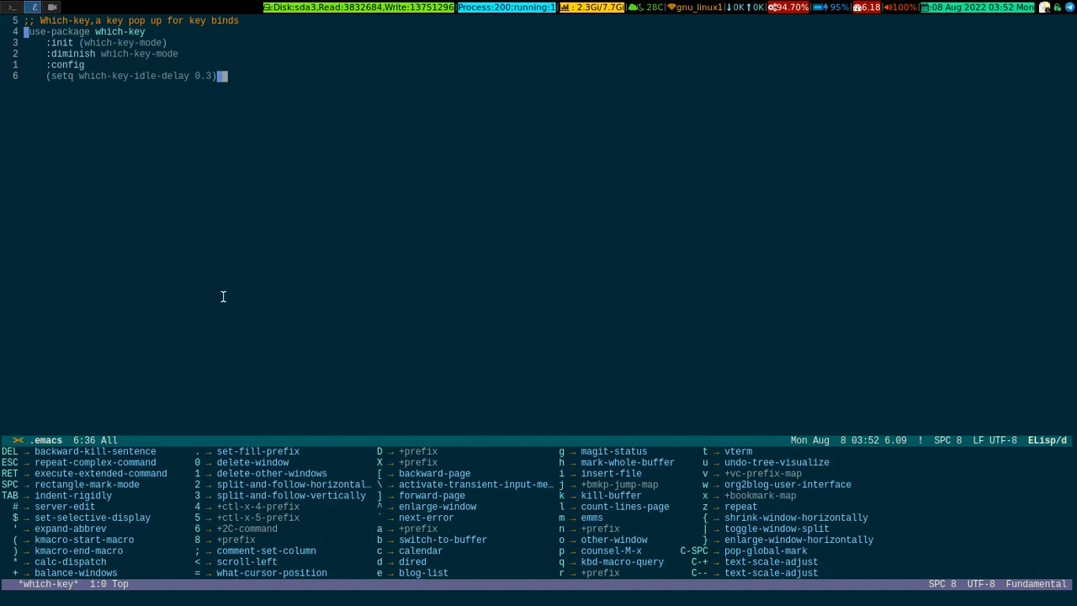
key(C-g)
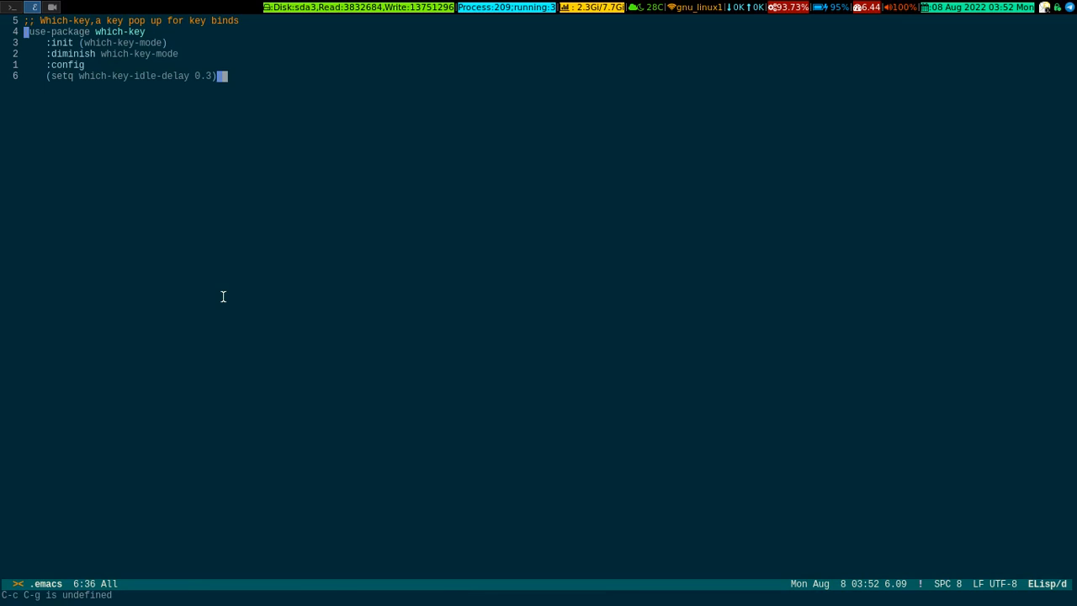
key(C-x)
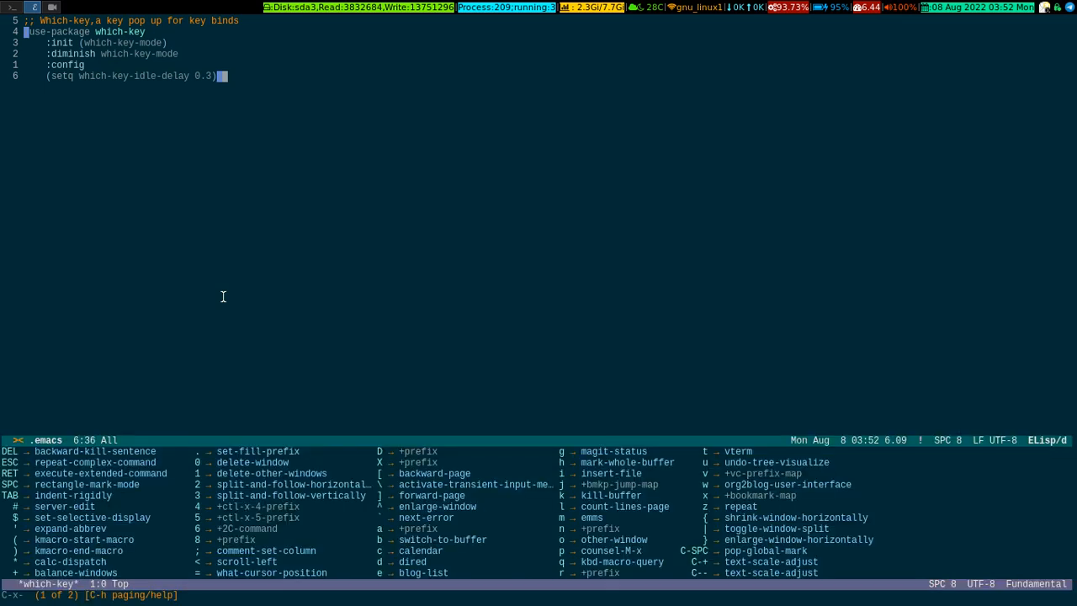